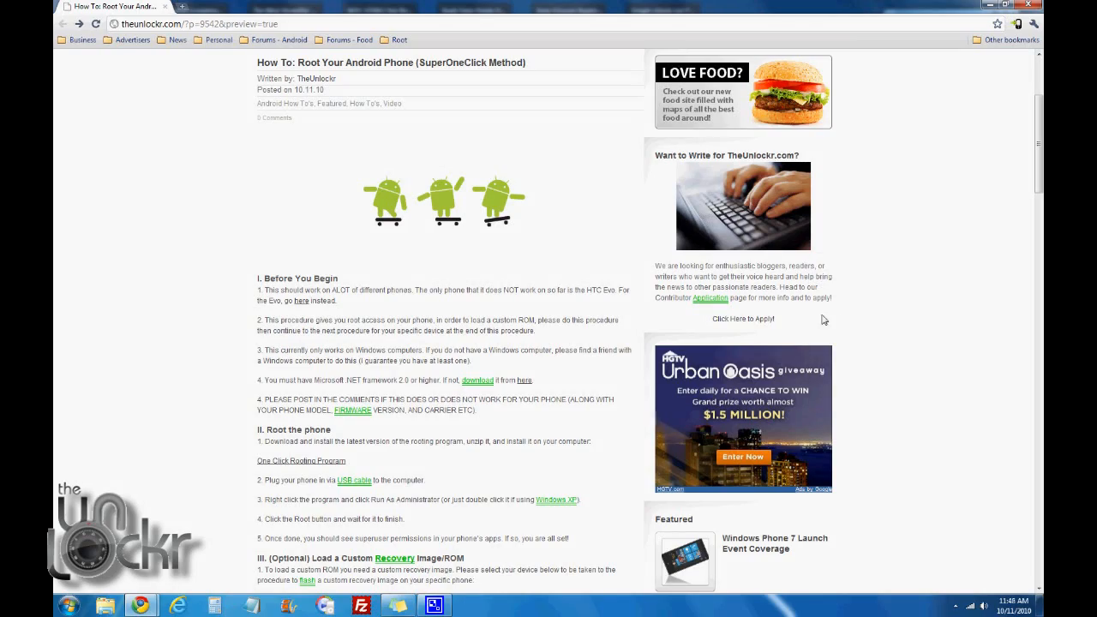
{"action": "mouse_move", "coordinate": [341, 304]}
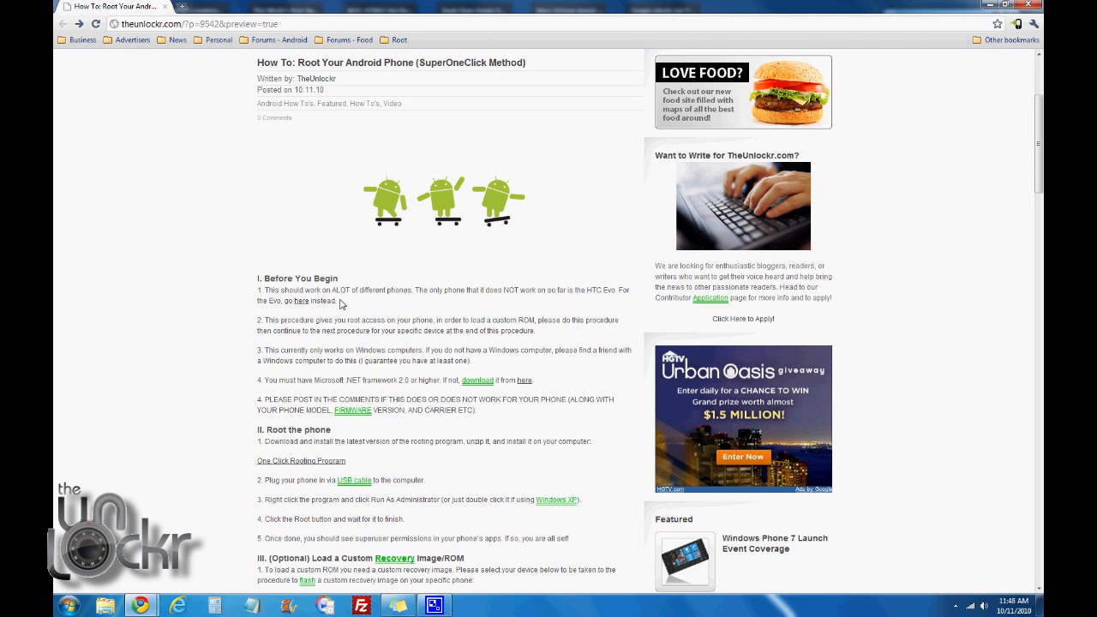
{"action": "mouse_move", "coordinate": [360, 306]}
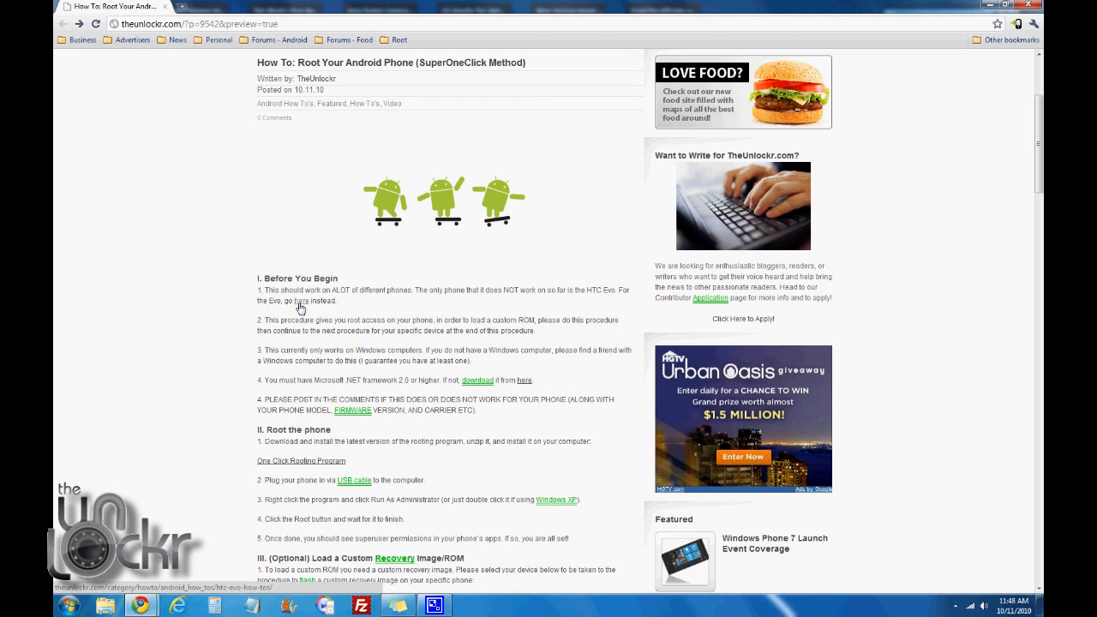
{"action": "mouse_move", "coordinate": [404, 312]}
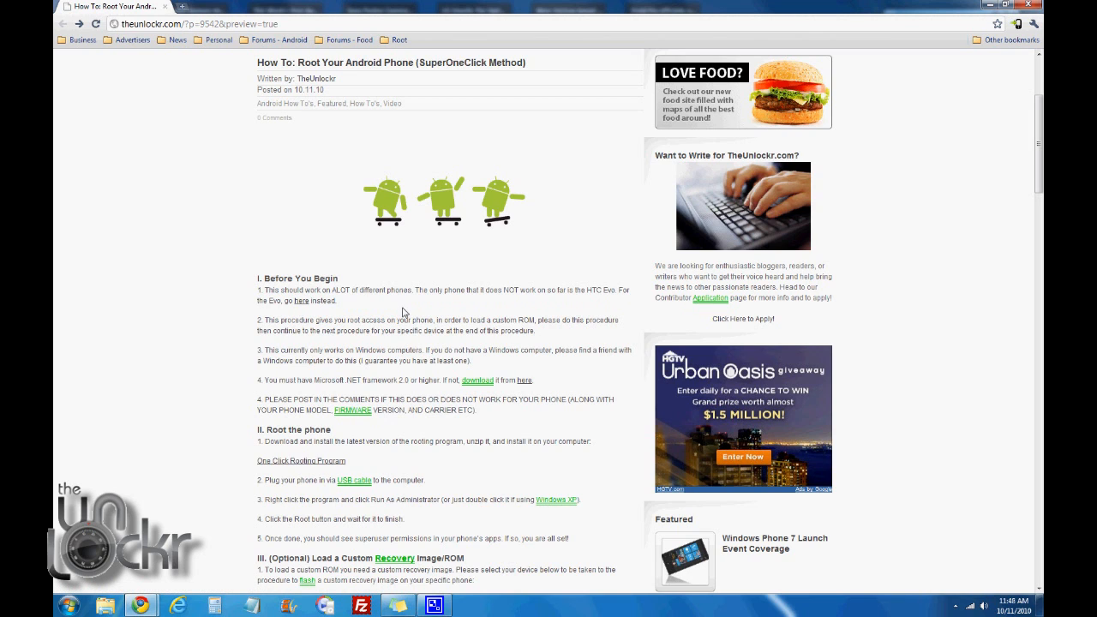
{"action": "mouse_move", "coordinate": [414, 334]}
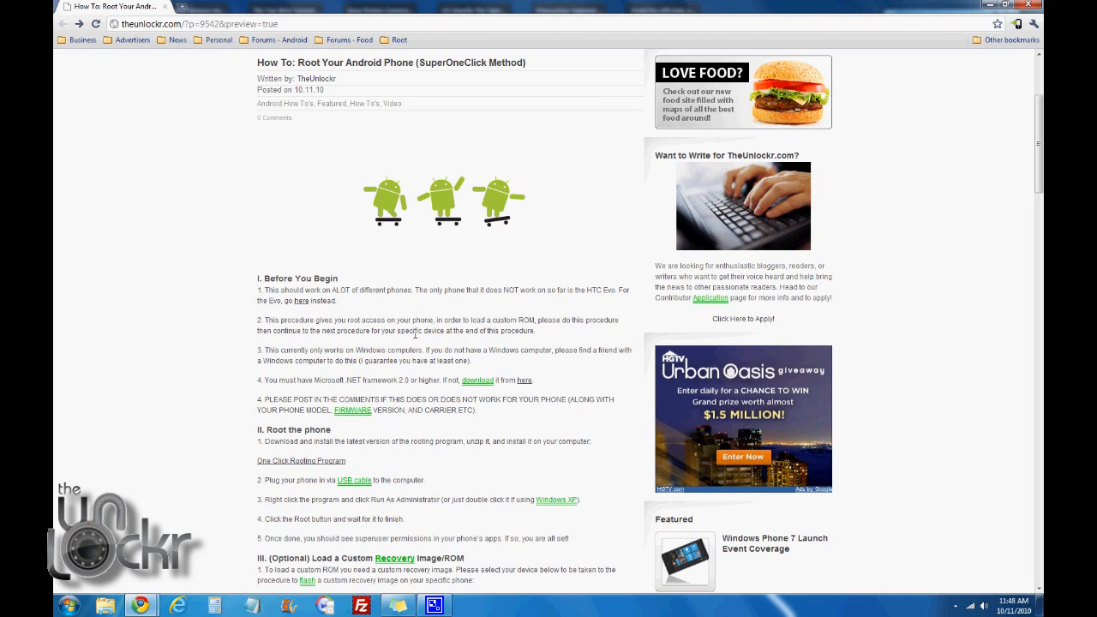
{"action": "mouse_move", "coordinate": [535, 343]}
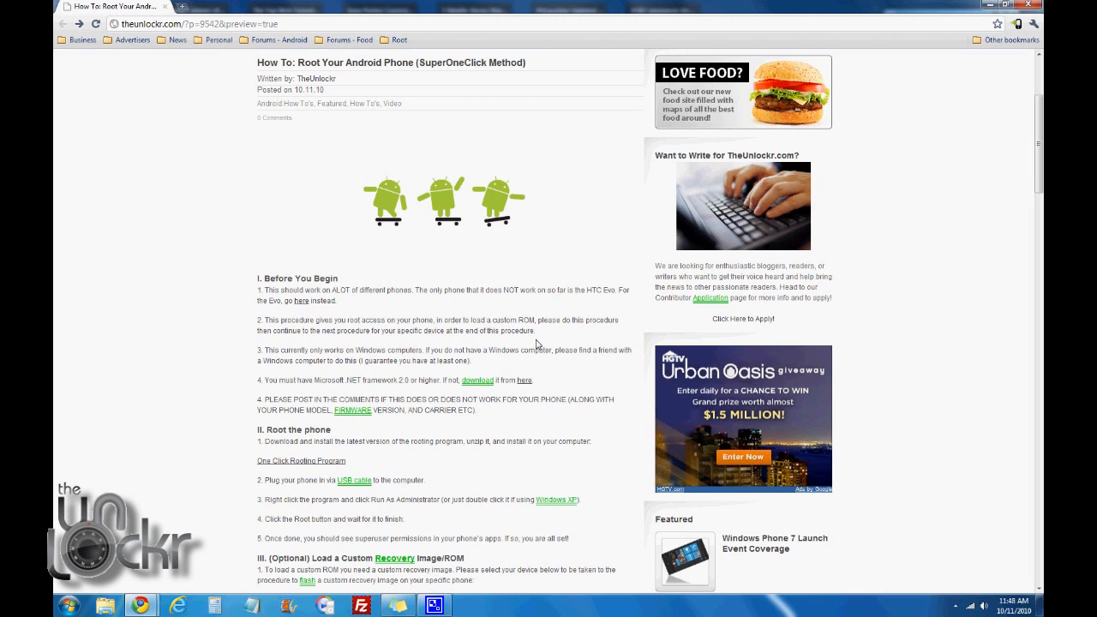
{"action": "mouse_move", "coordinate": [442, 331]}
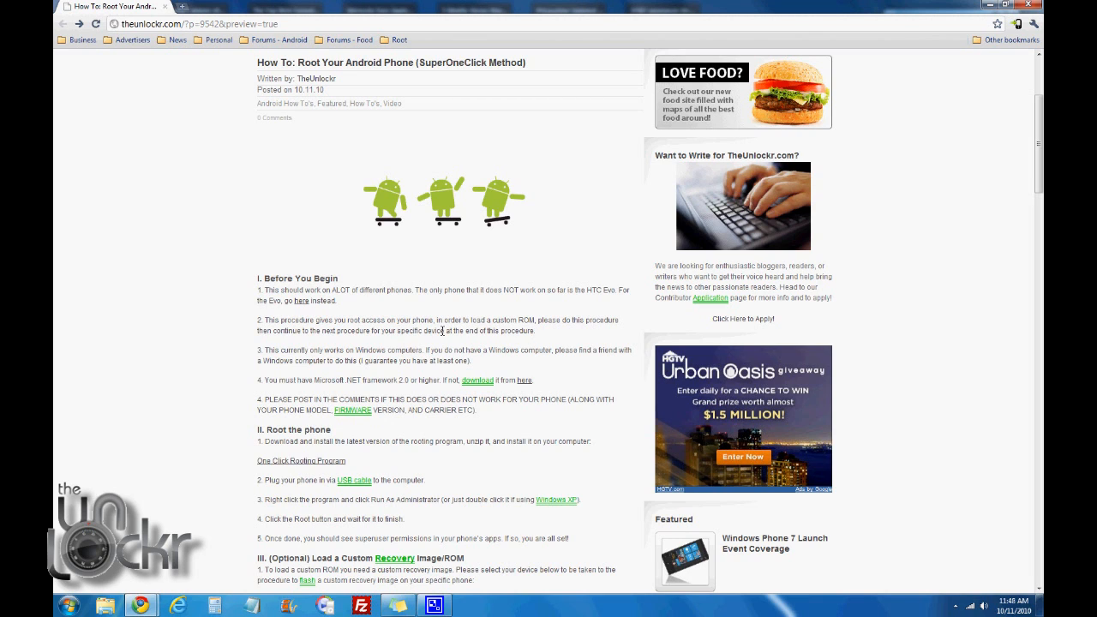
{"action": "mouse_move", "coordinate": [576, 375]}
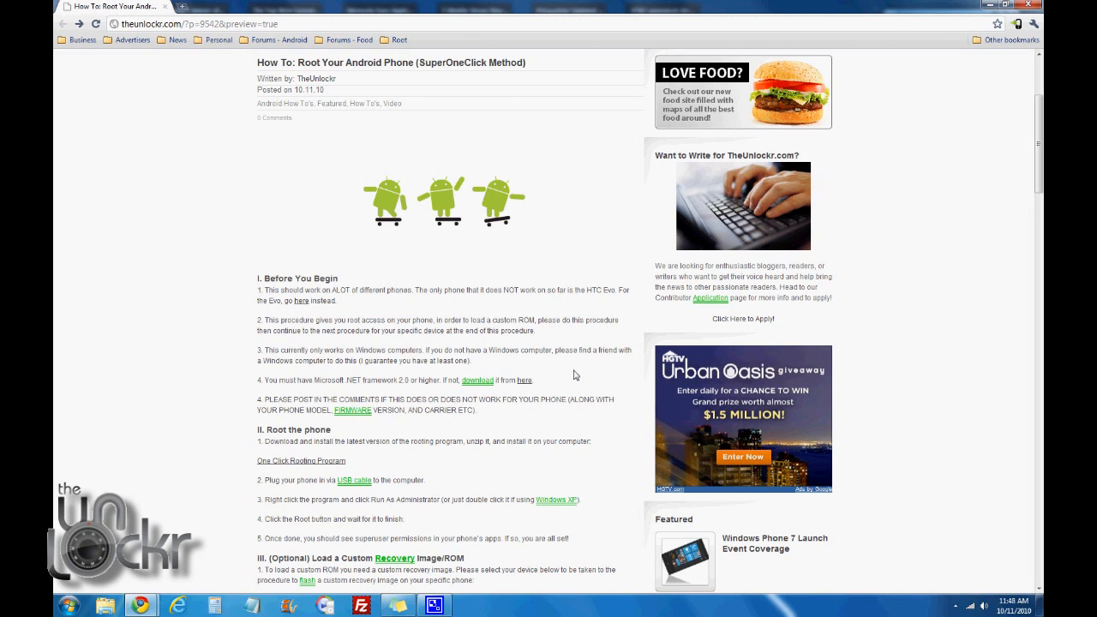
Follow the article's One Click Rooting Program link to the SuperOneClick XDA thread
{"action": "scroll", "scroll_direction": "down", "scroll_amount": 3}
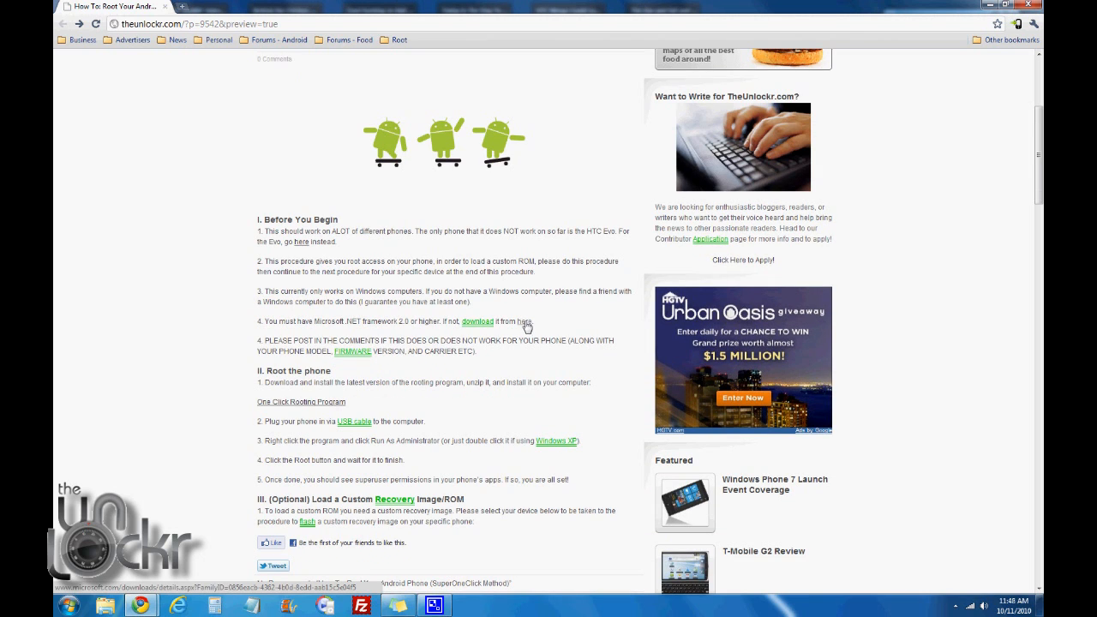
{"action": "mouse_move", "coordinate": [551, 363]}
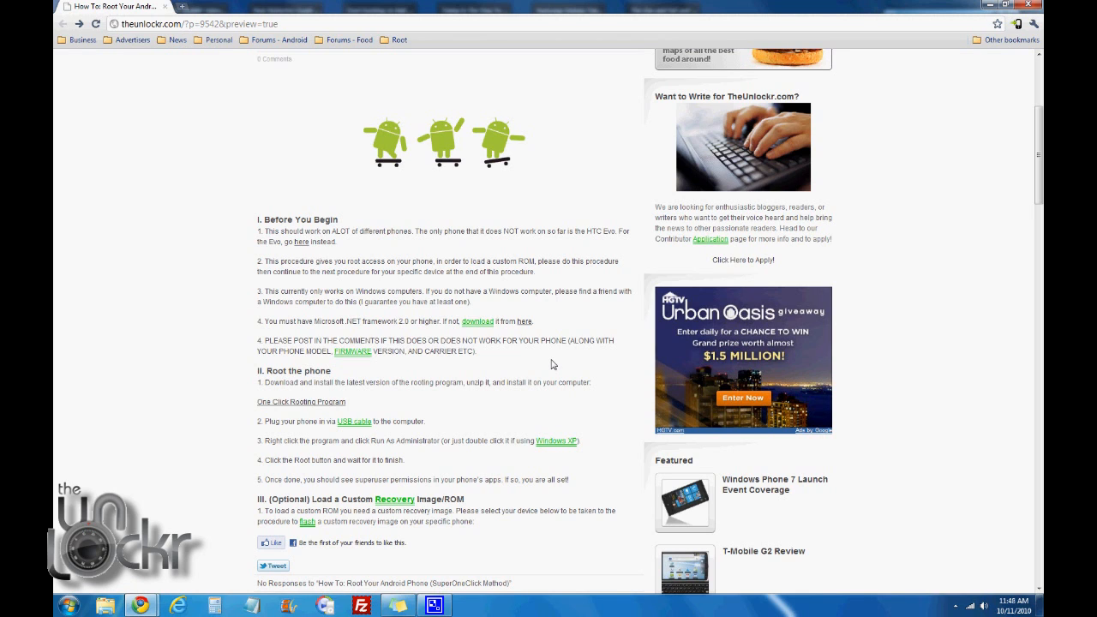
{"action": "scroll", "scroll_direction": "down", "scroll_amount": 3}
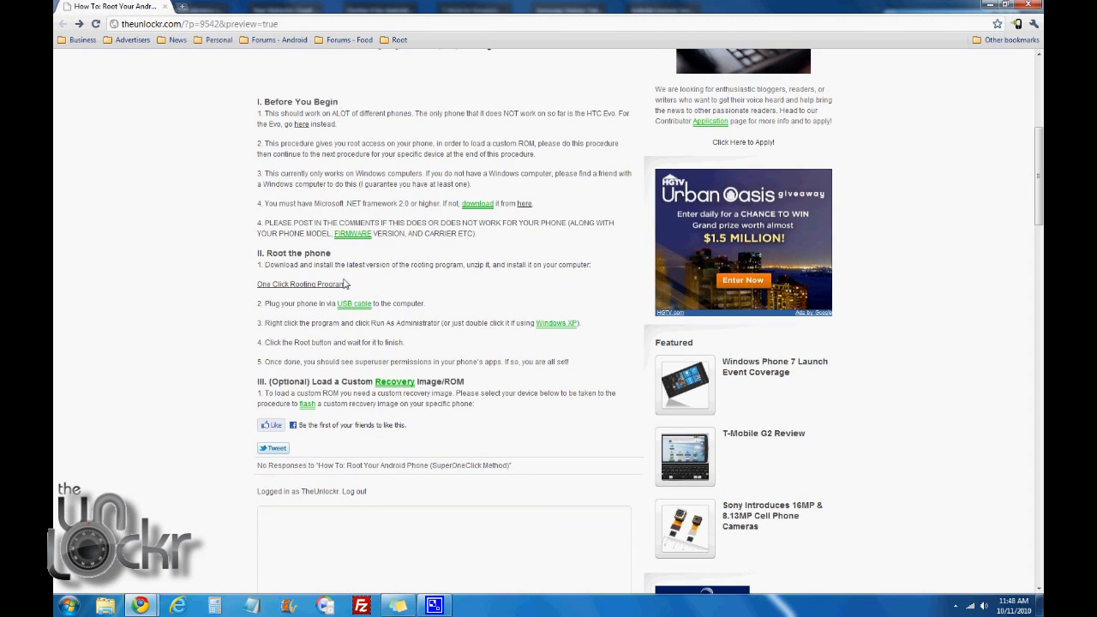
{"action": "left_click", "coordinate": [300, 284]}
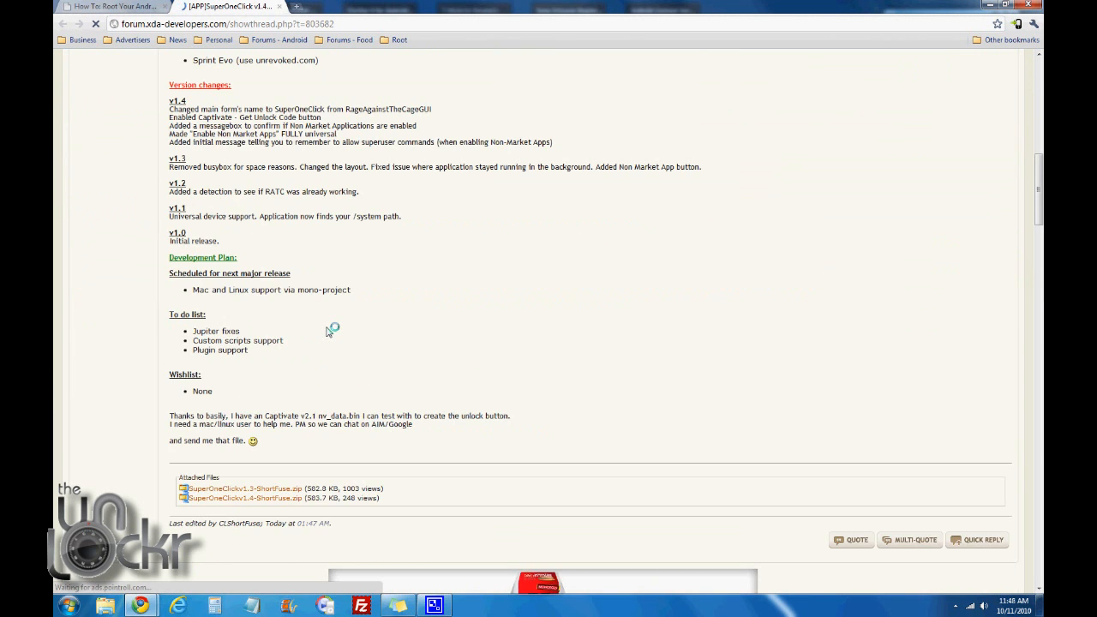
Download the SuperOneClick v1.4 zip attachment and save it to Downloads
{"action": "scroll", "scroll_direction": "down", "scroll_amount": 3}
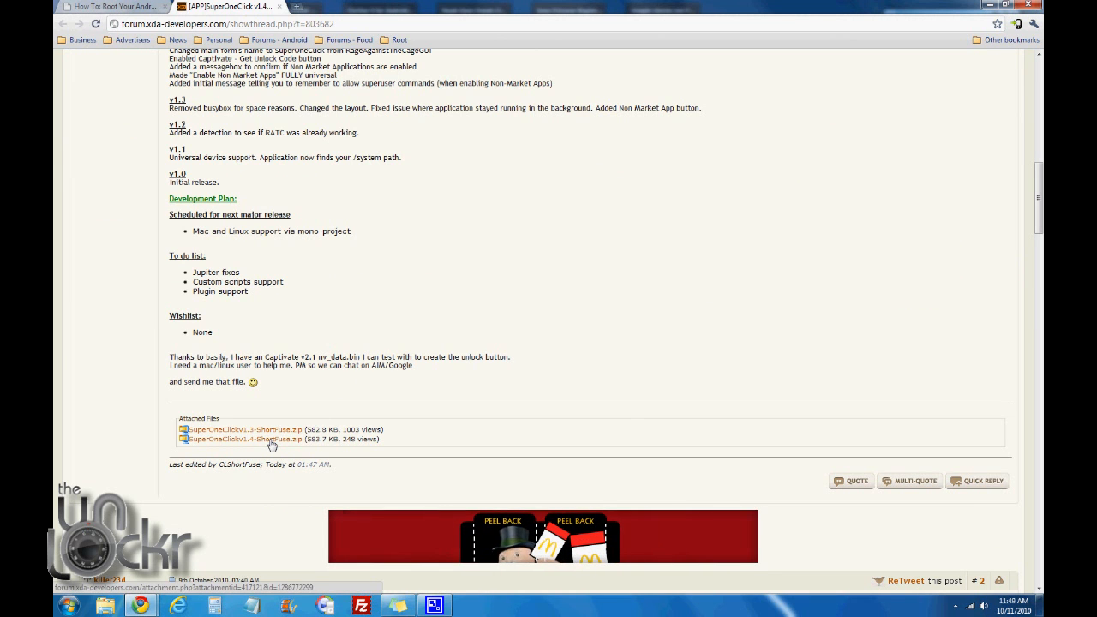
{"action": "left_click", "coordinate": [243, 439]}
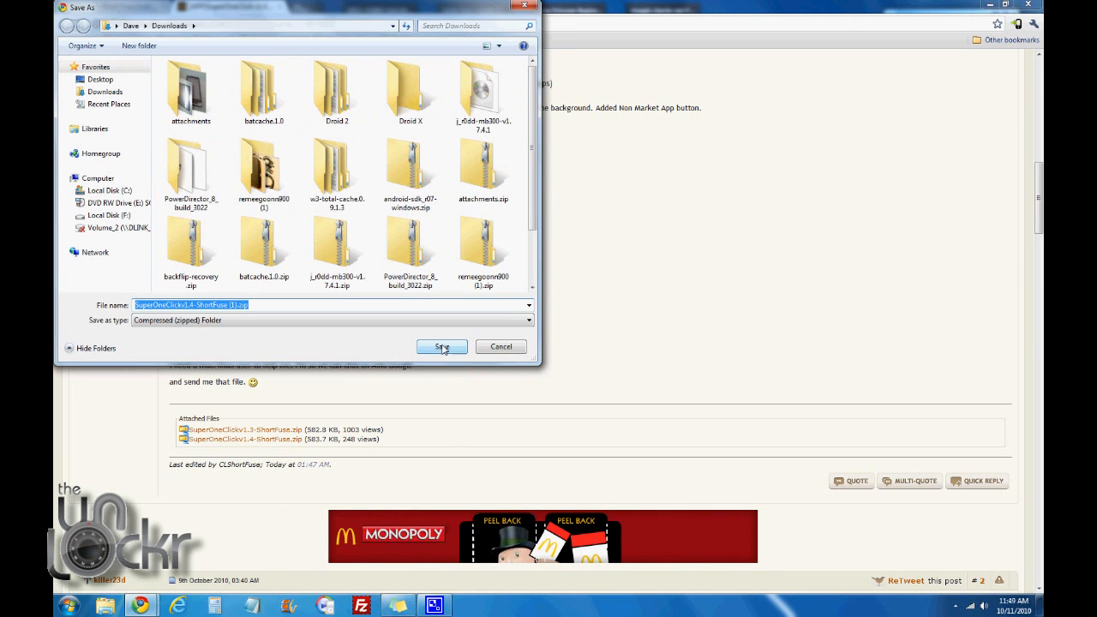
{"action": "left_click", "coordinate": [442, 347]}
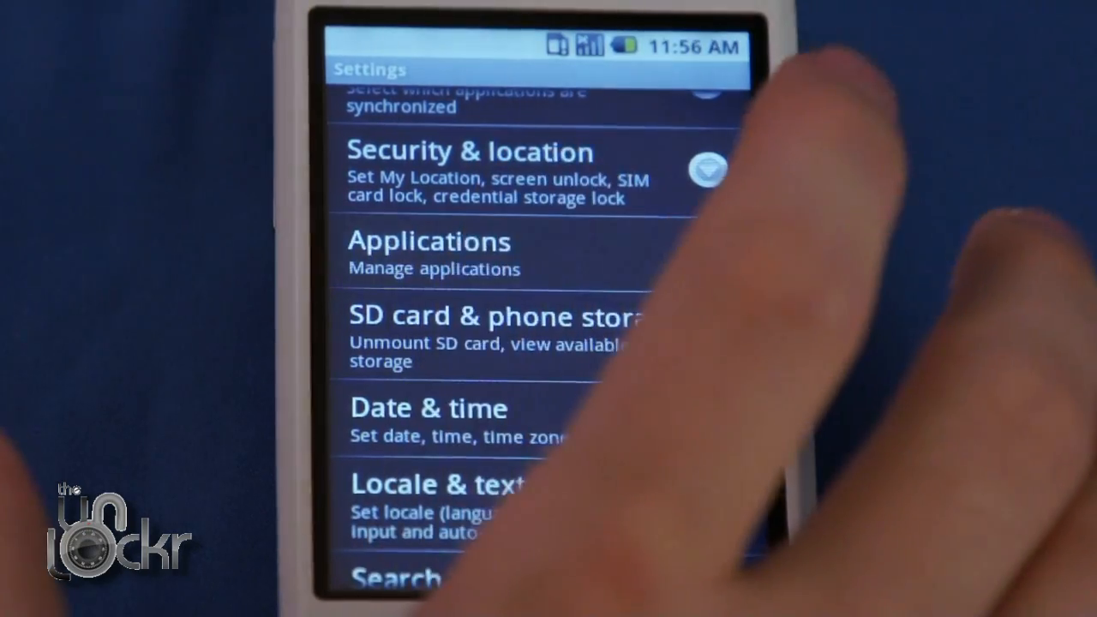
{"action": "left_click", "coordinate": [430, 240]}
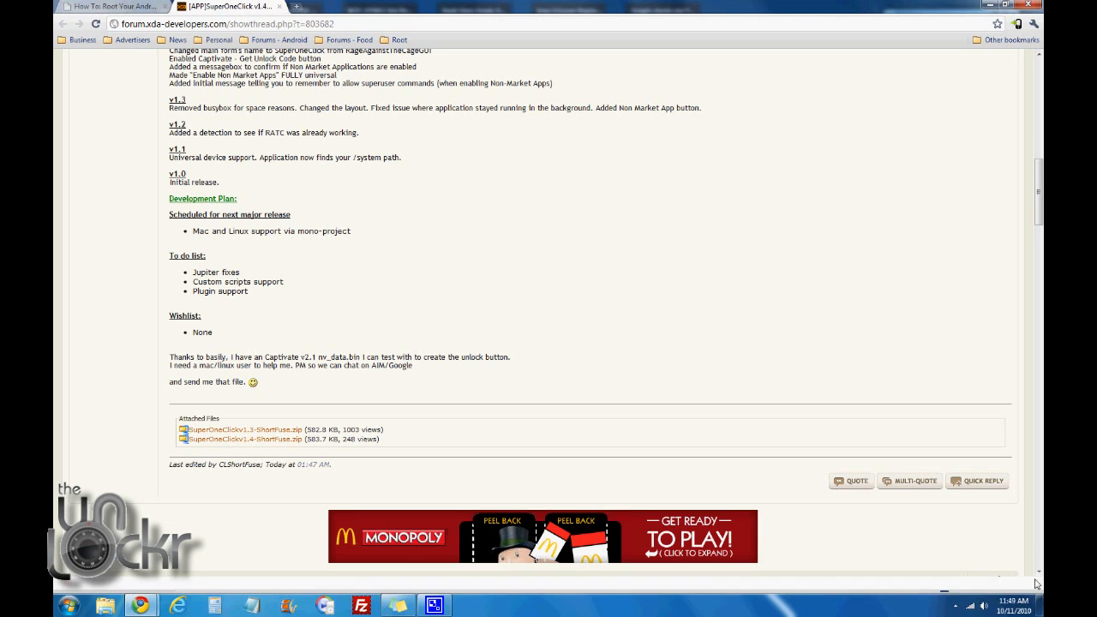
Browse to the Downloads folder in Windows Explorer and locate the SuperOneClick zip
{"action": "left_click", "coordinate": [107, 605]}
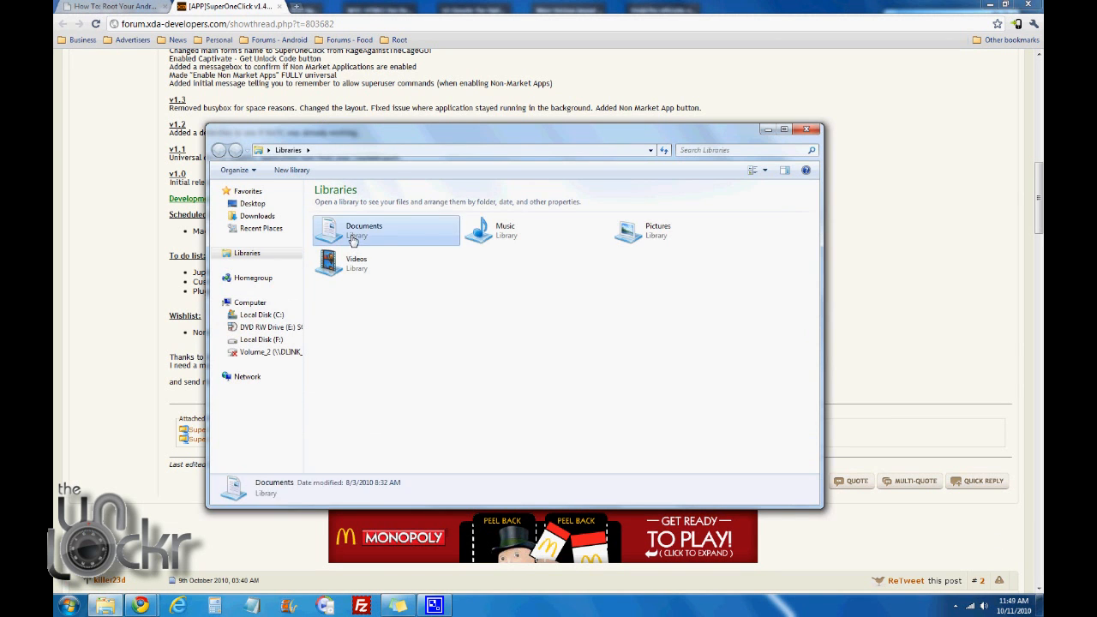
{"action": "double_click", "coordinate": [363, 229]}
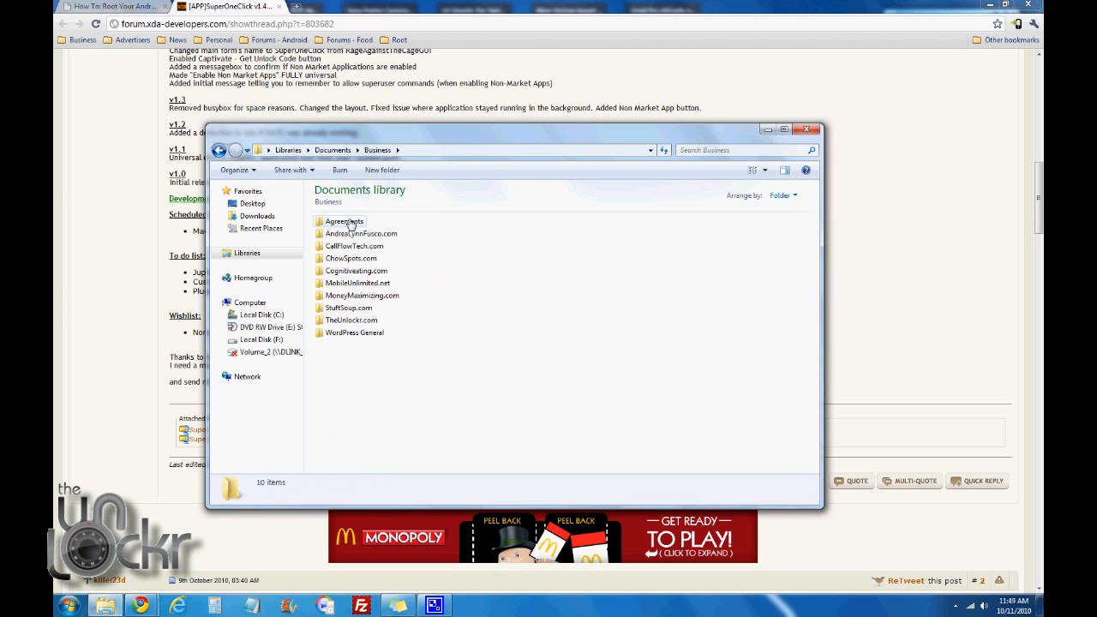
{"action": "left_click", "coordinate": [257, 216]}
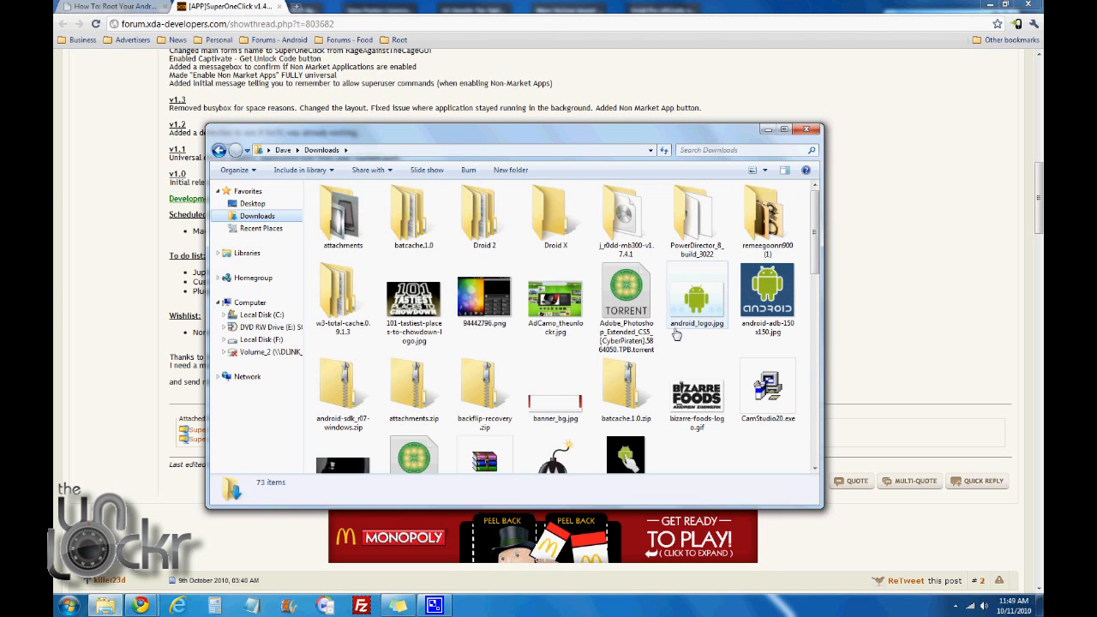
{"action": "scroll", "scroll_direction": "down", "scroll_amount": 3}
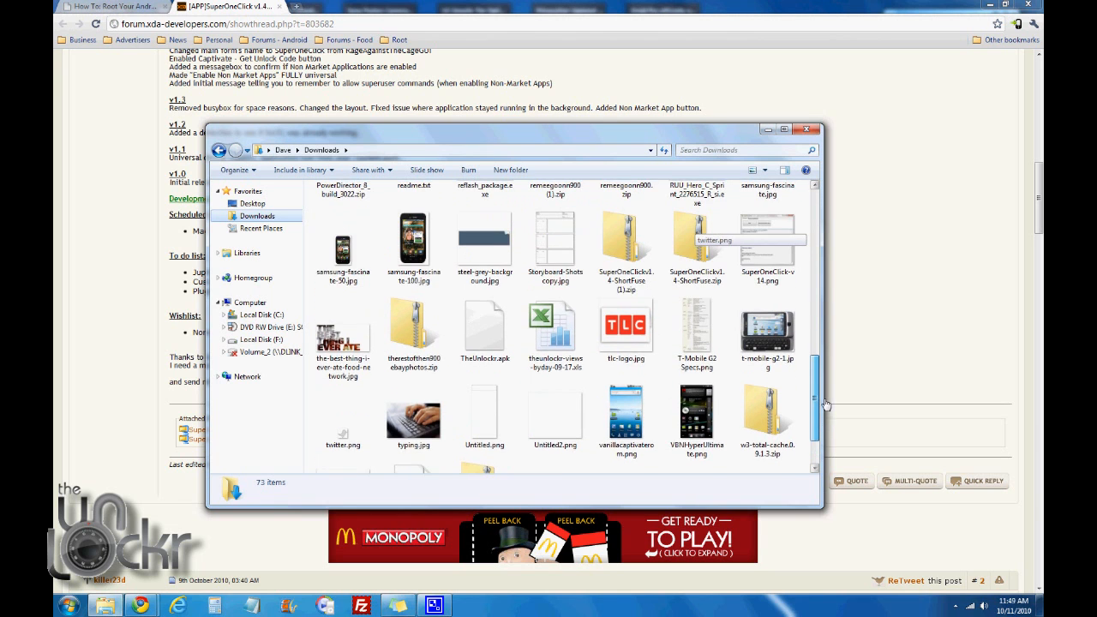
Extract the SuperOneClick zip into the SuperOneClickv1.4-ShortFuse folder and enter it
{"action": "right_click", "coordinate": [696, 275]}
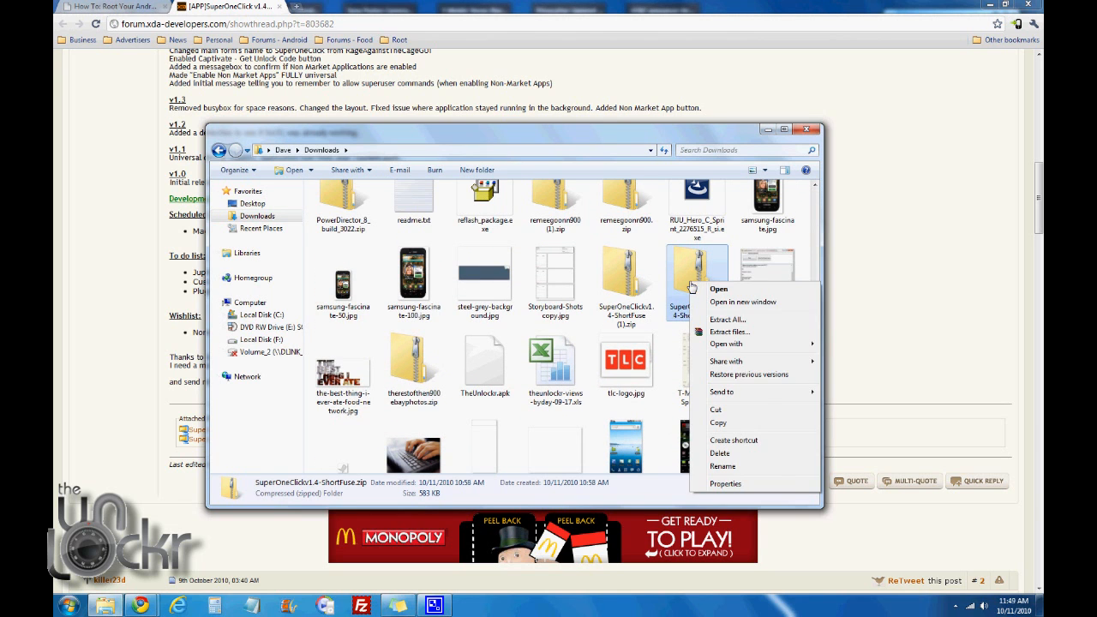
{"action": "left_click", "coordinate": [728, 319]}
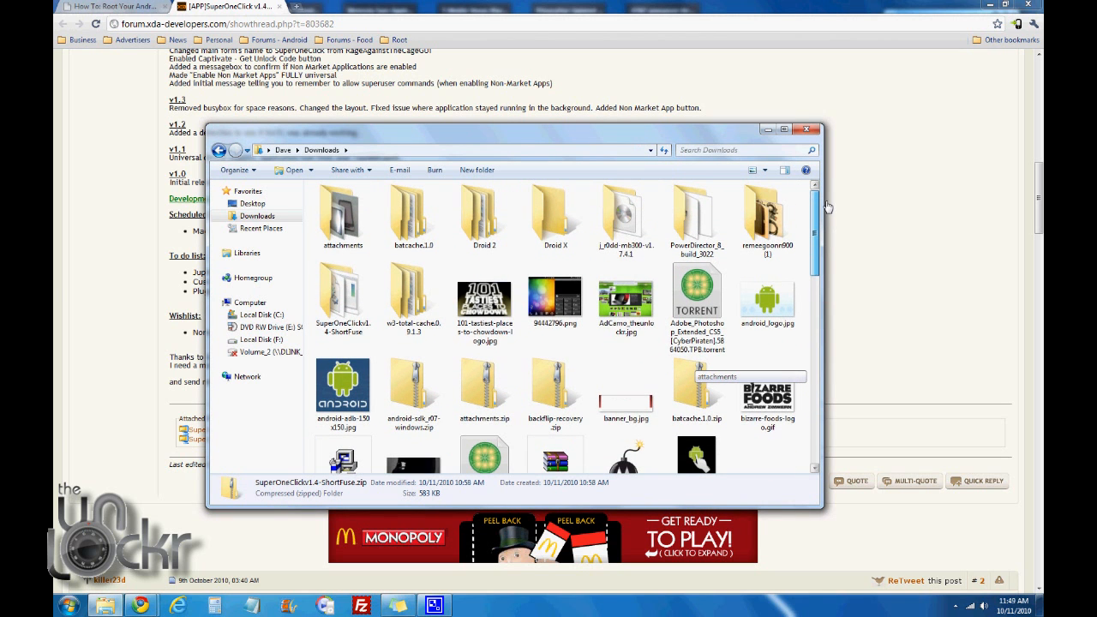
{"action": "double_click", "coordinate": [342, 294]}
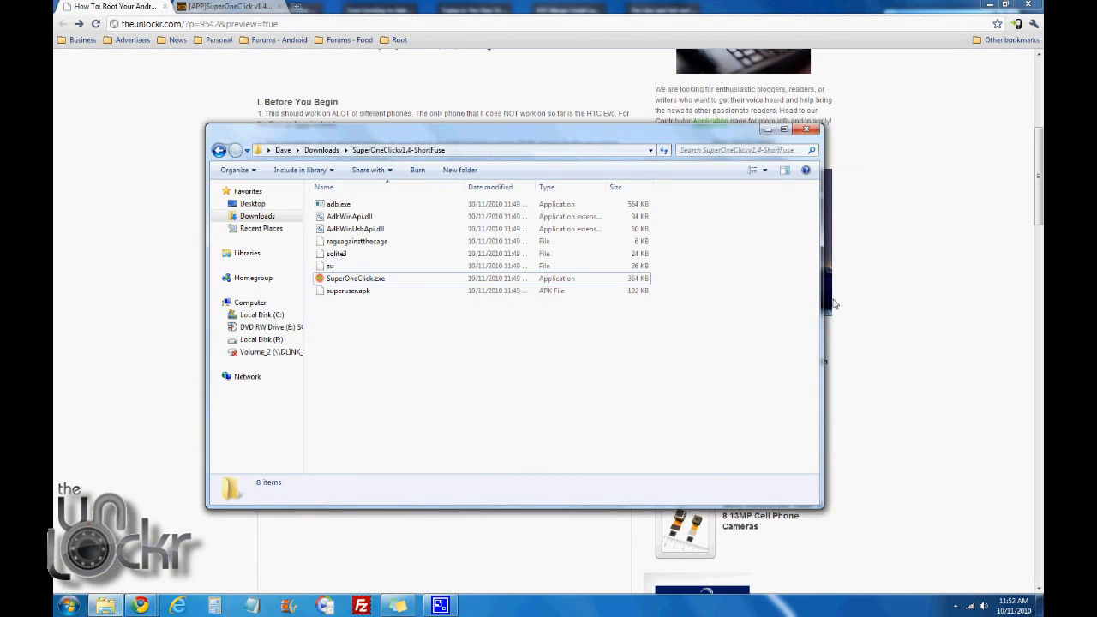
Launch SuperOneClick.exe from the extracted folder
{"action": "left_click", "coordinate": [355, 278]}
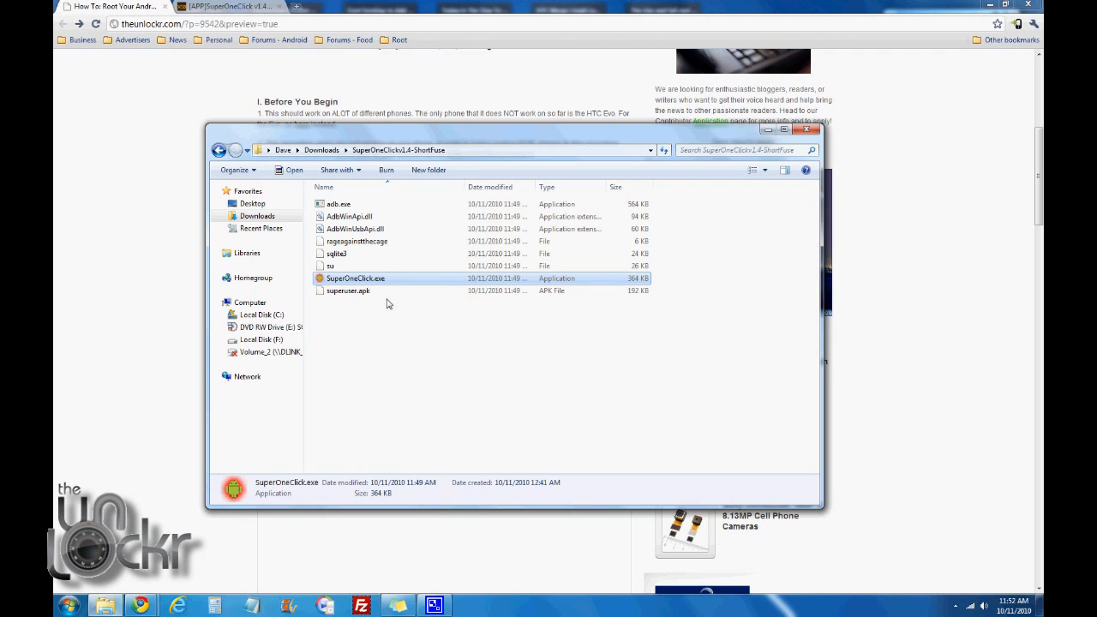
{"action": "double_click", "coordinate": [355, 277]}
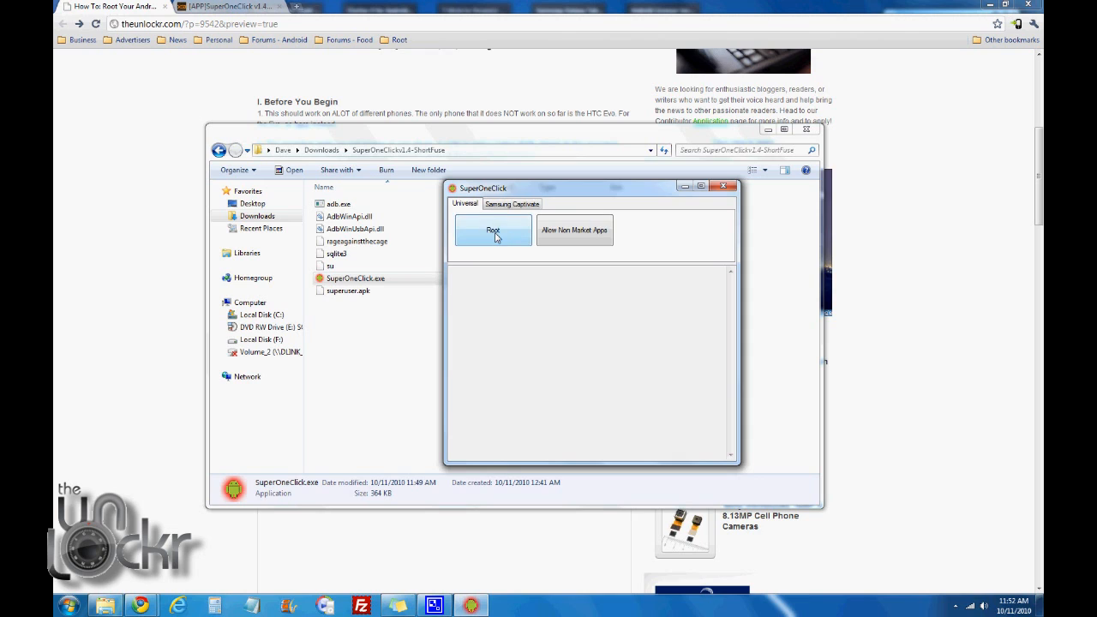
Start Root on the Universal tab so the ADB server starts and rageagainstthecage is pushed
{"action": "left_click", "coordinate": [493, 229]}
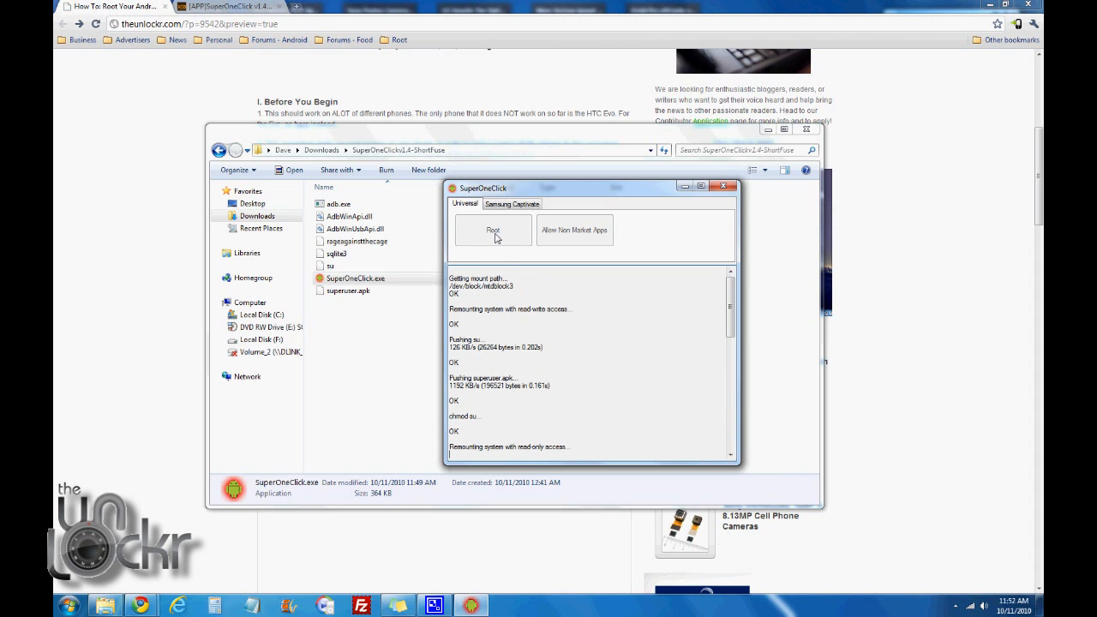
{"action": "left_click", "coordinate": [494, 229]}
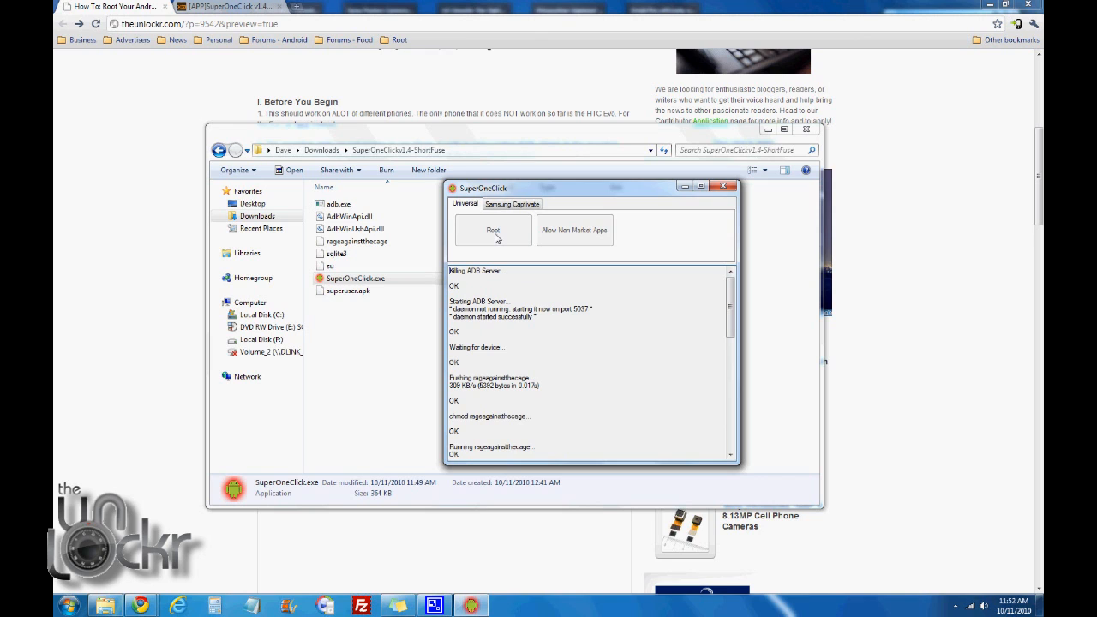
{"action": "mouse_move", "coordinate": [709, 285]}
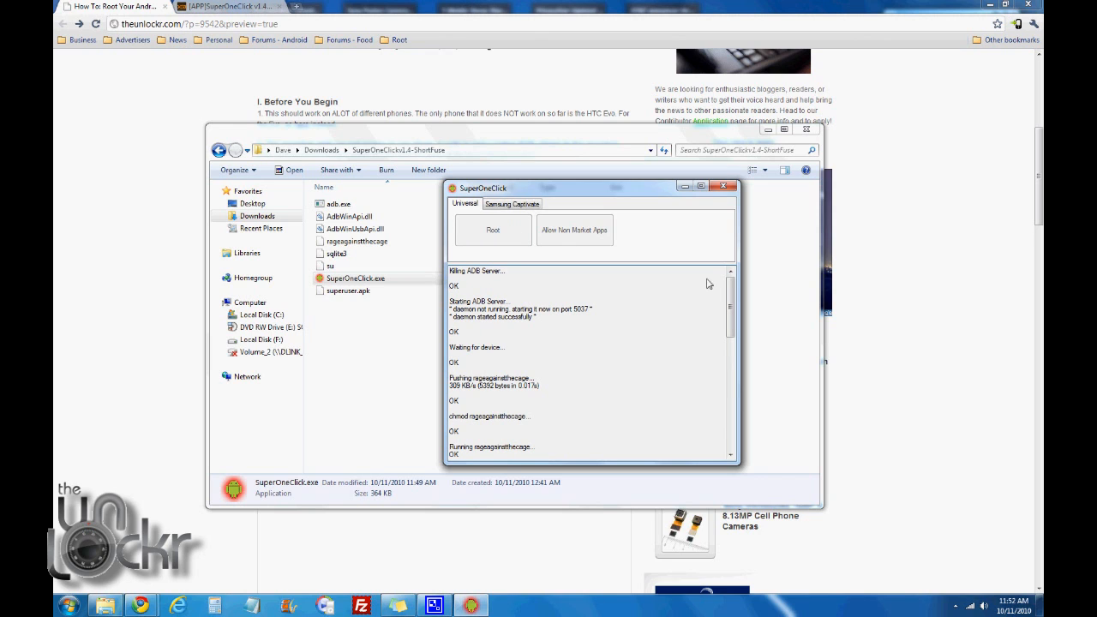